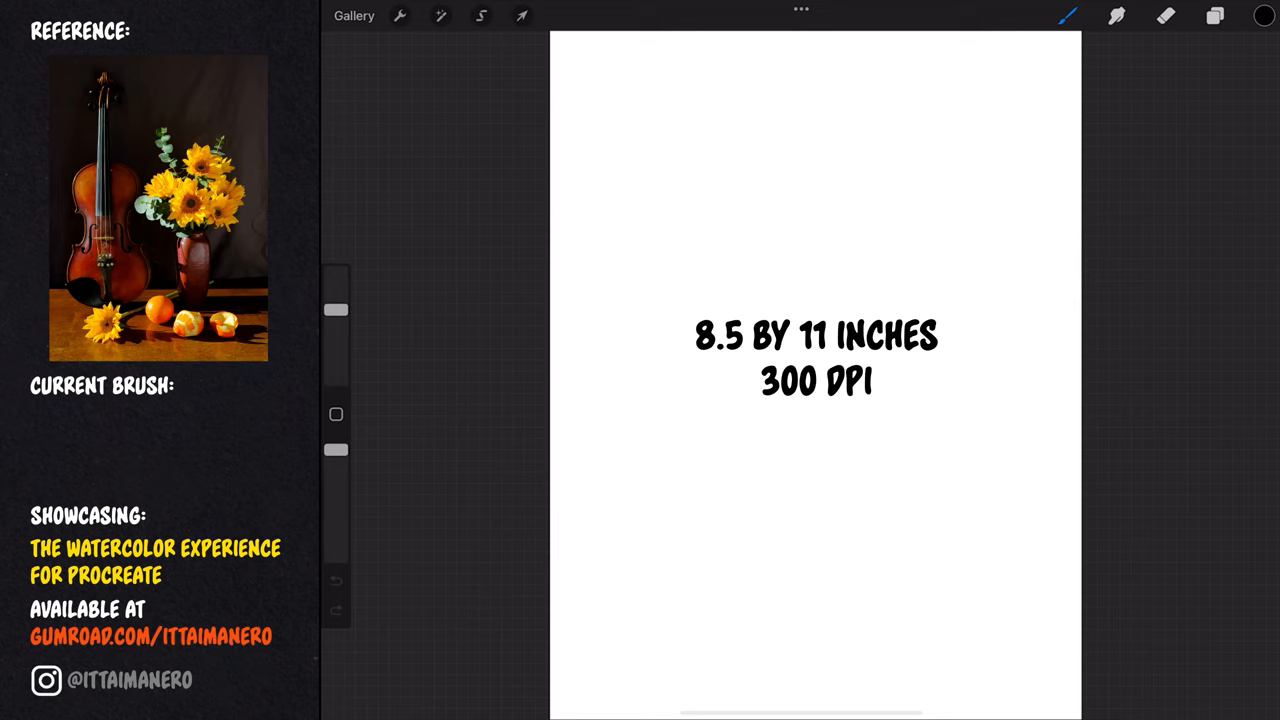
Step: Insert the paper photo and the grey watercolor texture photo, each fitted to the canvas
{"action": "left_click", "coordinate": [400, 16]}
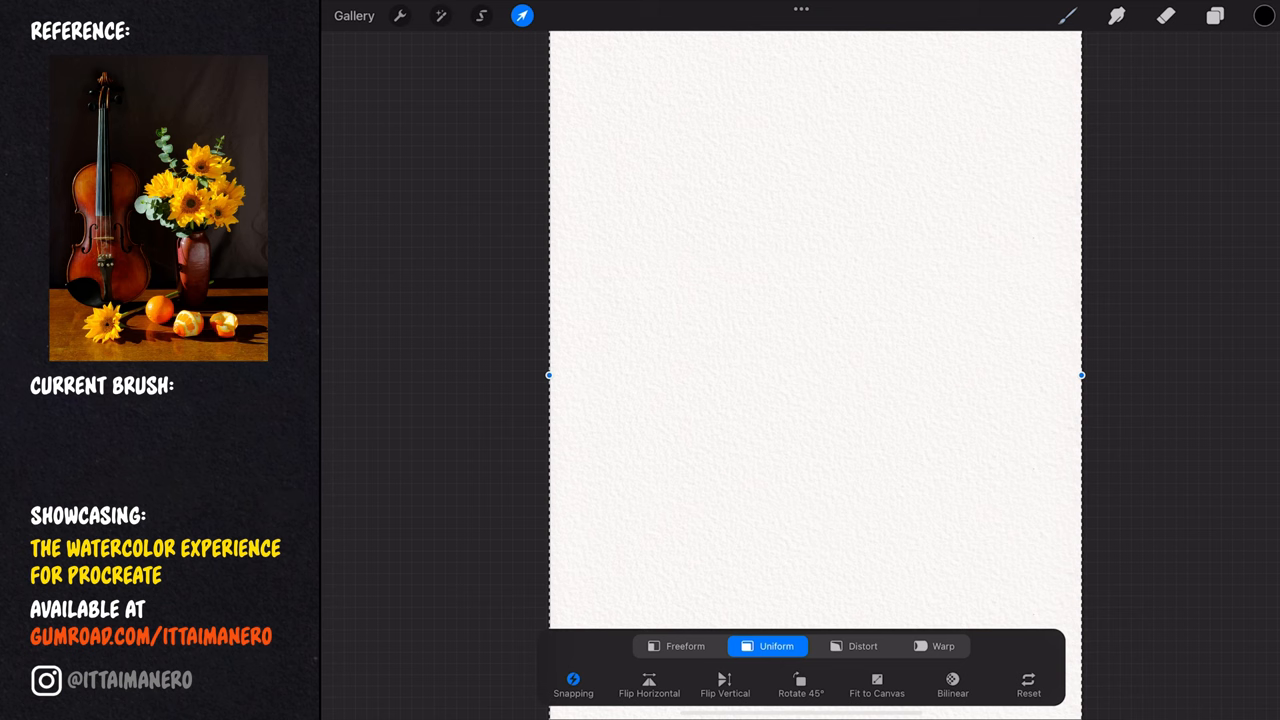
{"action": "left_click", "coordinate": [1214, 16]}
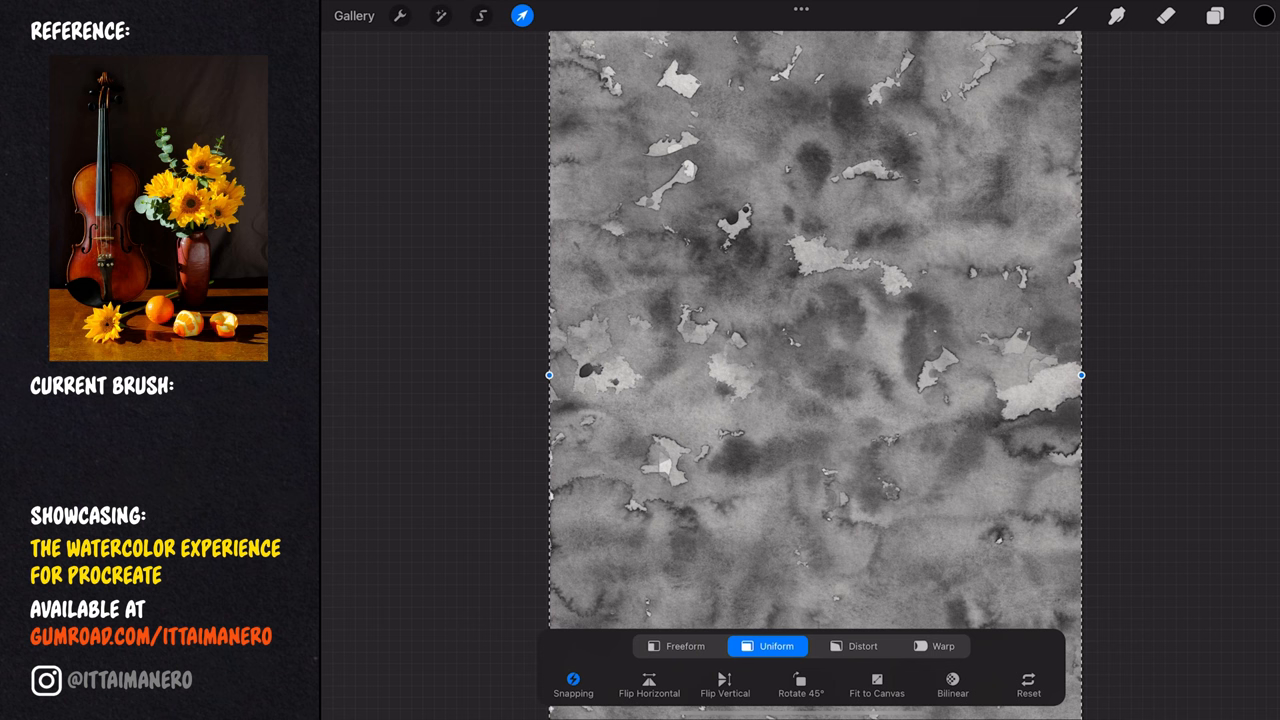
Step: Finish placing the watercolor texture before sketching with the Grainy Pencil
{"action": "left_click", "coordinate": [1214, 16]}
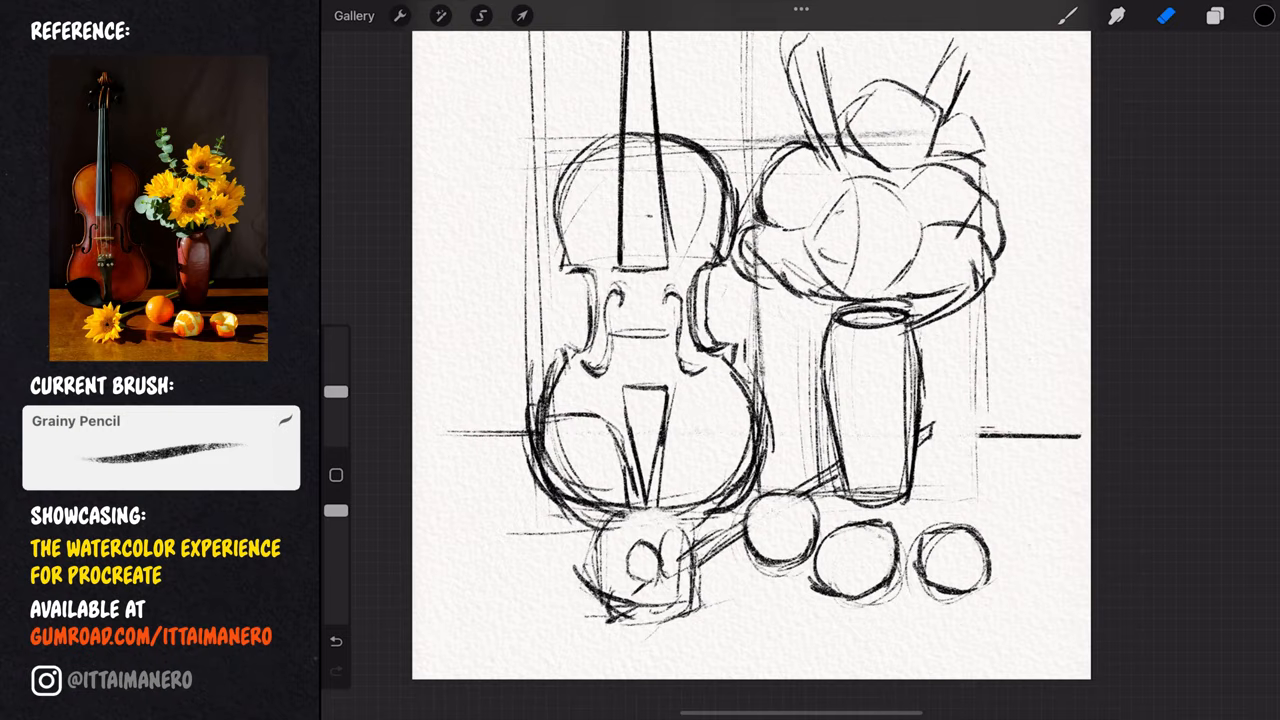
Step: Lower the Sketch layer to 22% opacity and tint it light blue as a faint guide
{"action": "left_click", "coordinate": [1214, 16]}
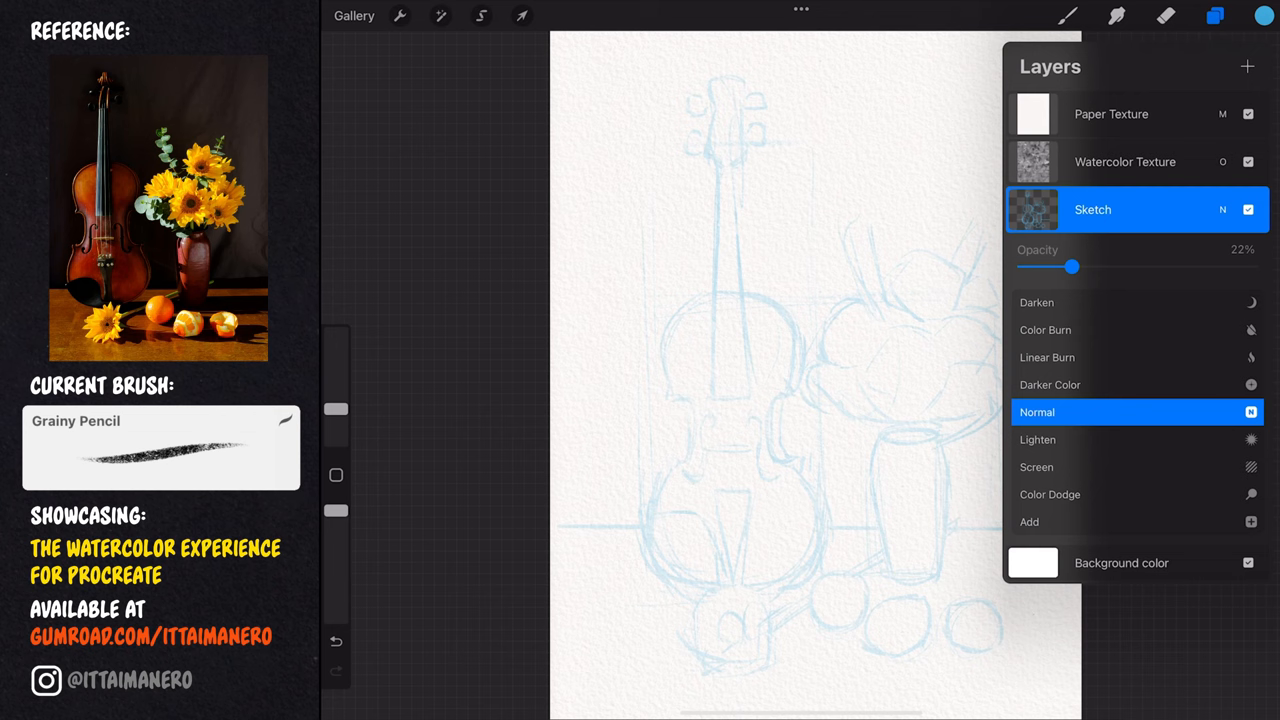
{"action": "left_click", "coordinate": [1216, 16]}
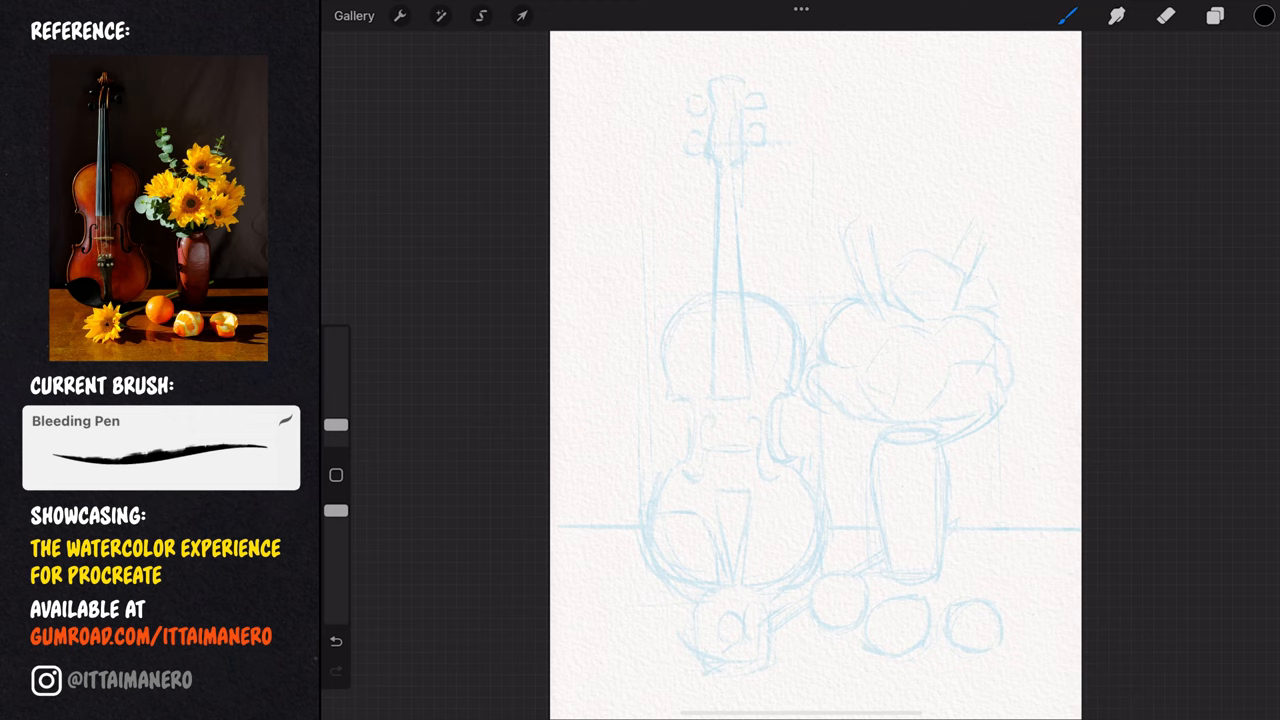
Step: Ink the vase's left edge and outline in black with the Bleeding Pen
{"action": "left_click_drag", "start_coordinate": [884, 438], "coordinate": [892, 584]}
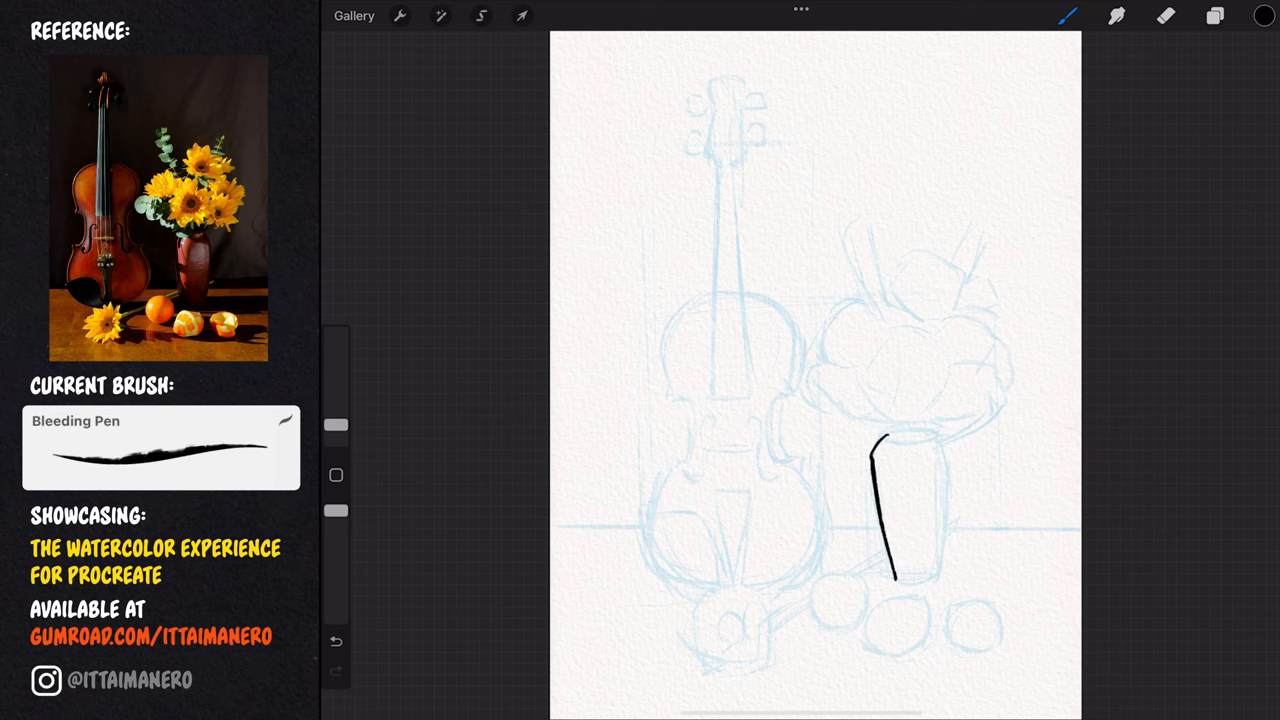
{"action": "left_click_drag", "start_coordinate": [880, 440], "coordinate": [920, 580]}
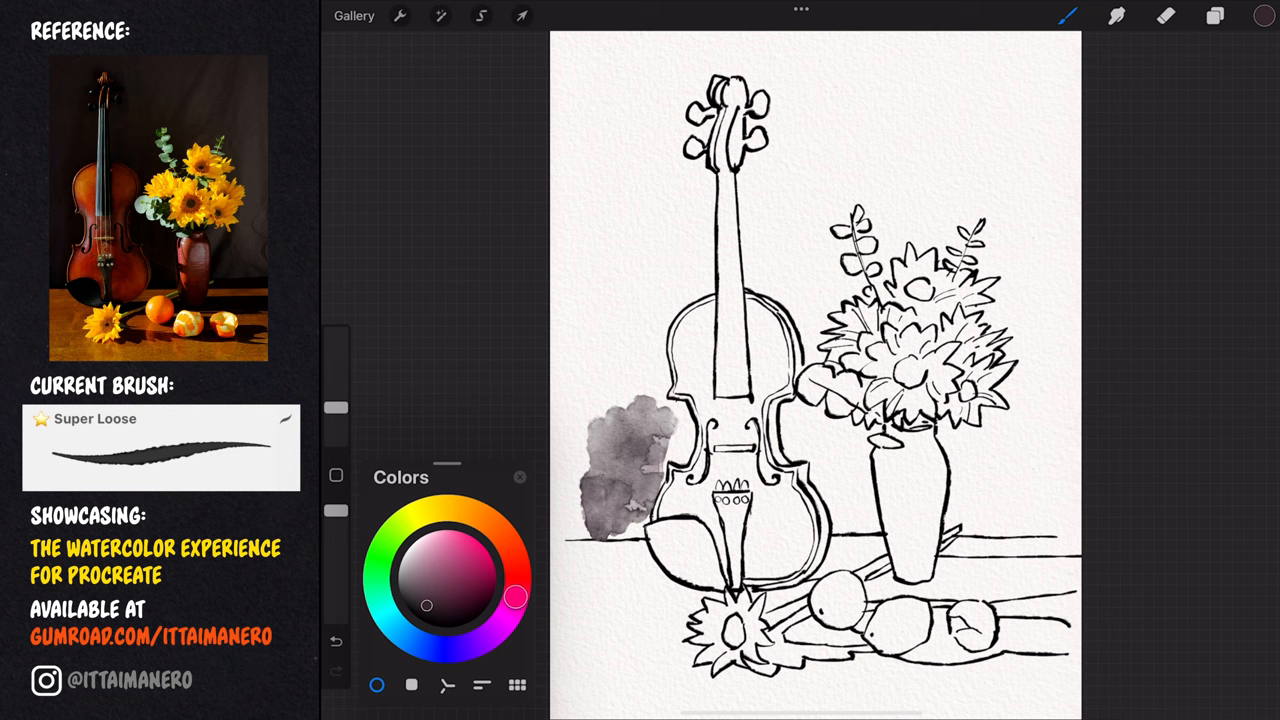
Step: Reveal the Watercolor Texture layer's blend mode and opacity options in Layers
{"action": "left_click", "coordinate": [1214, 16]}
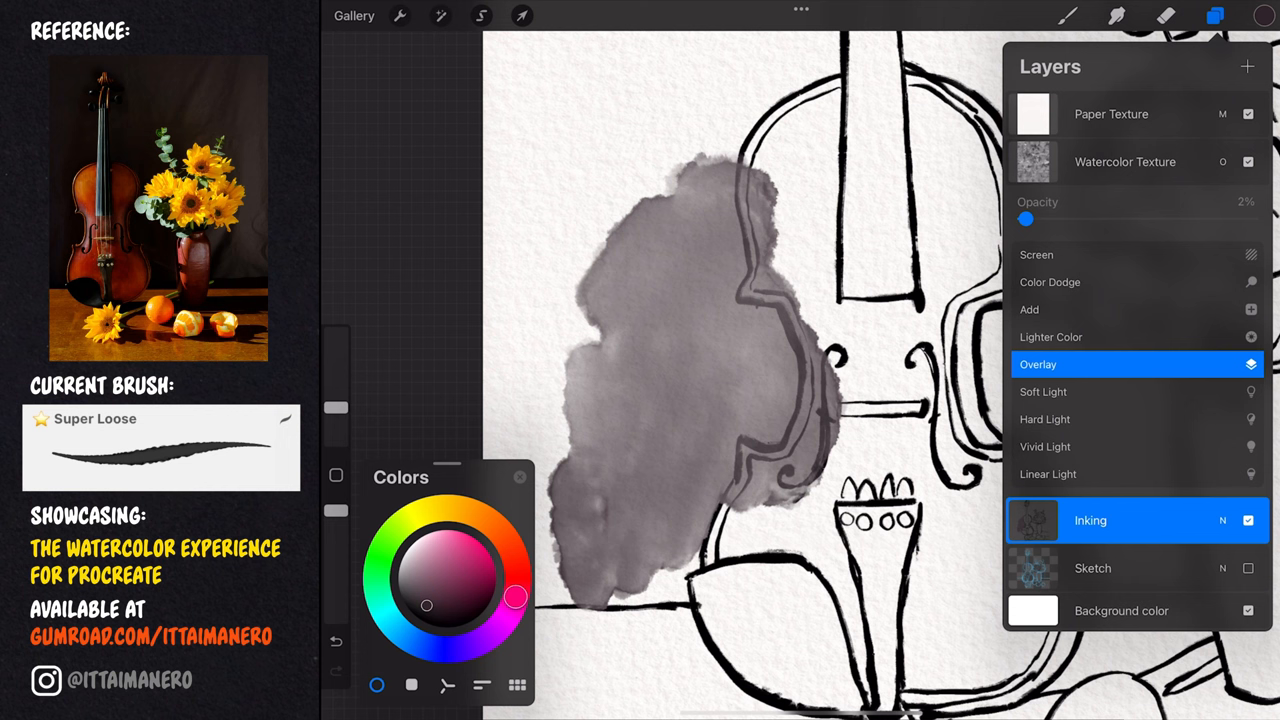
{"action": "left_click_drag", "start_coordinate": [1024, 218], "coordinate": [1140, 218]}
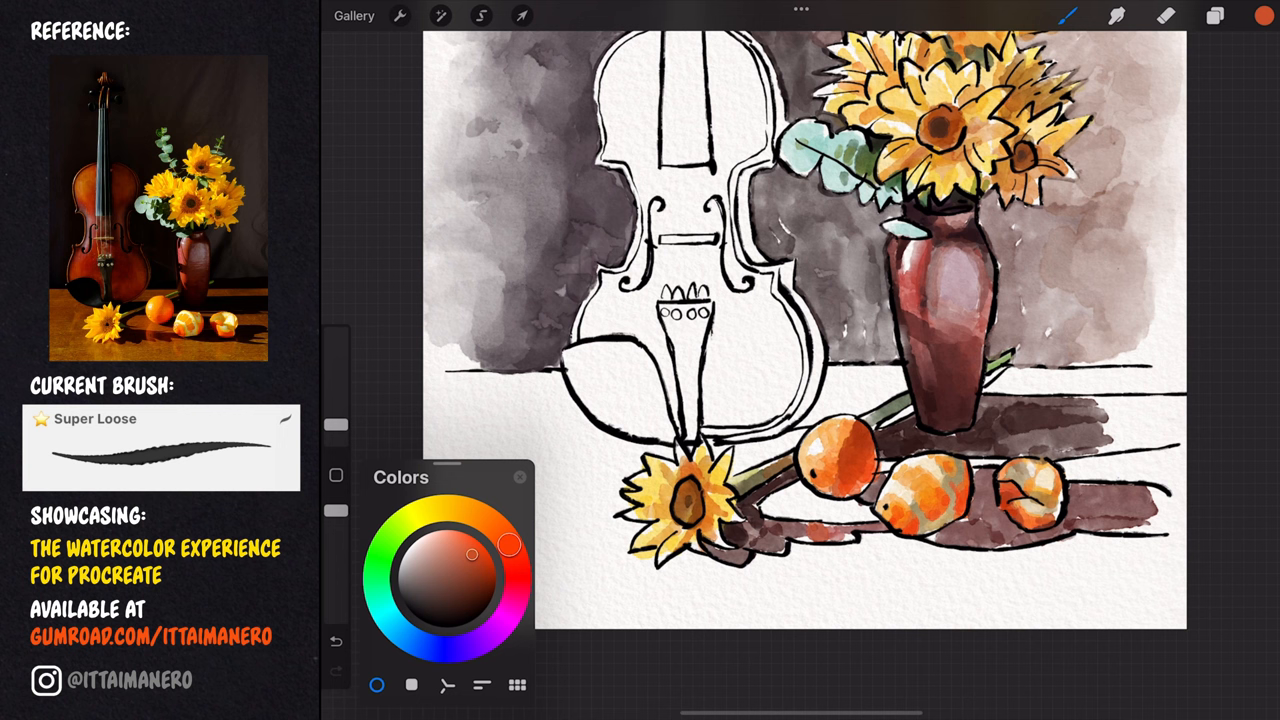
Step: Brush a warm brown Super Loose wash across the tabletop with shadows under the objects
{"action": "left_click_drag", "start_coordinate": [508, 544], "coordinate": [484, 522]}
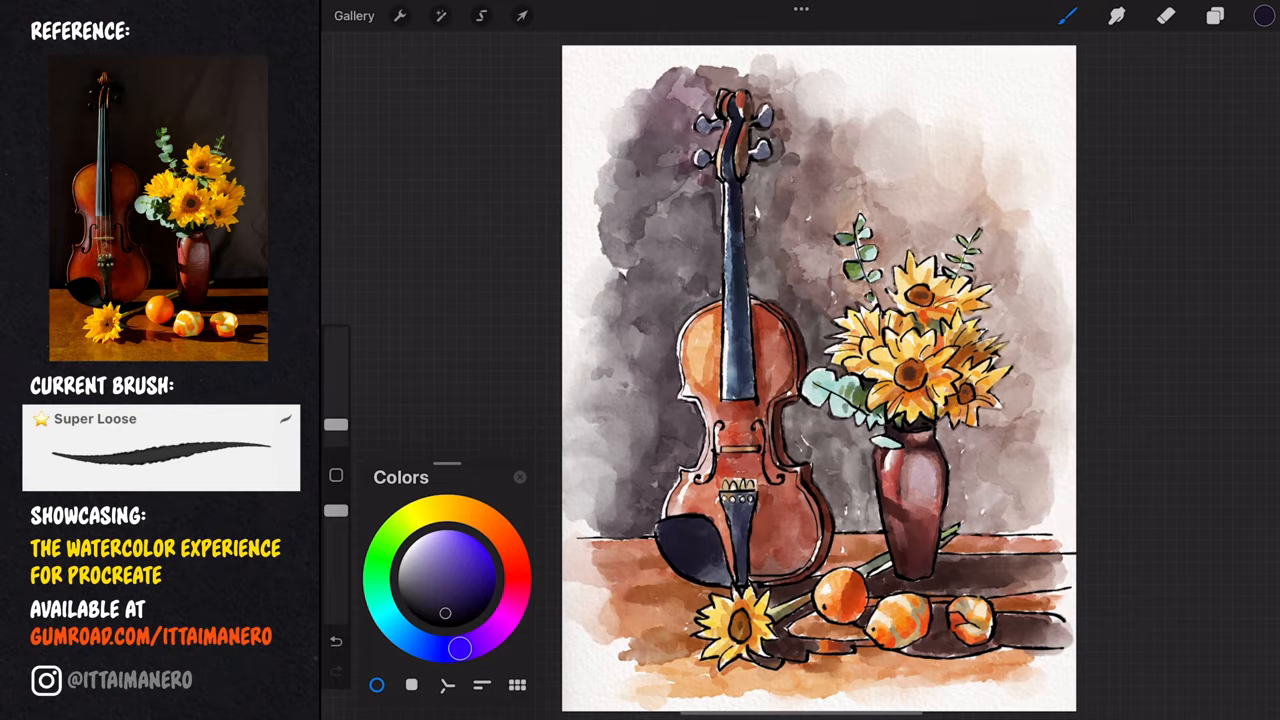
Step: Select Watercolor Splatter 6 and add Layer 6 above the Inking layer
{"action": "left_click", "coordinate": [1214, 16]}
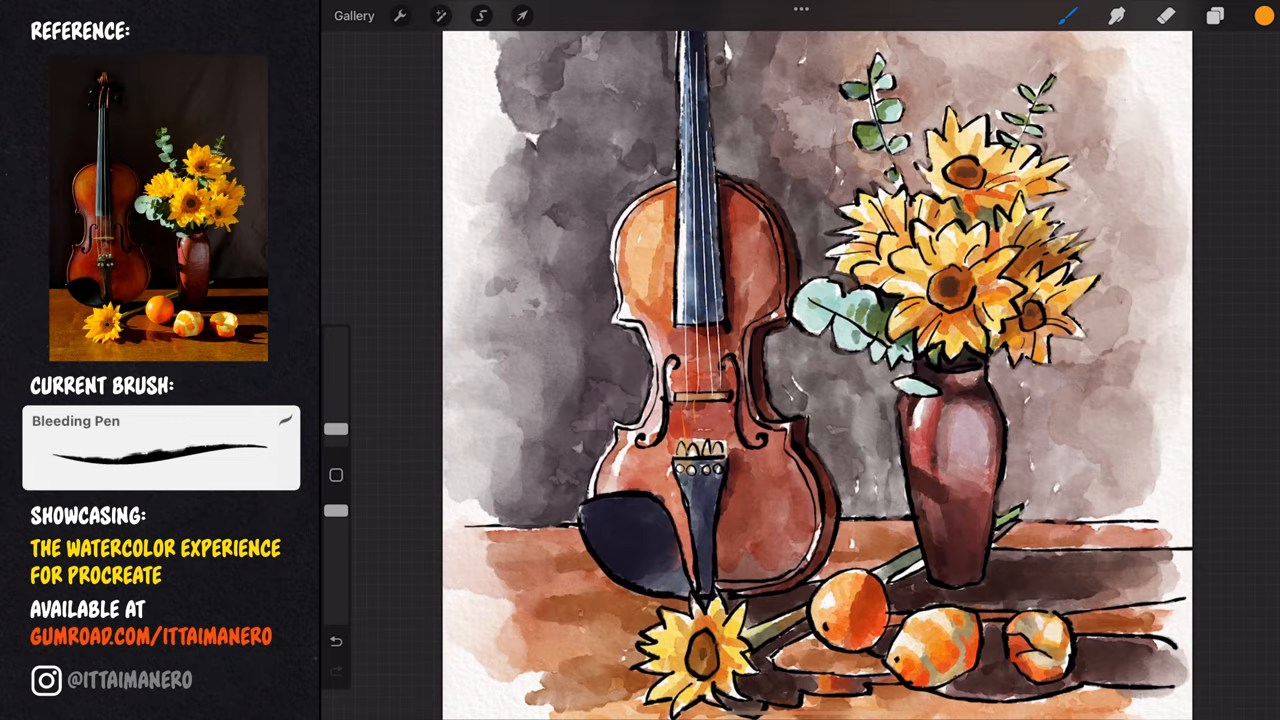
{"action": "left_click", "coordinate": [1214, 16]}
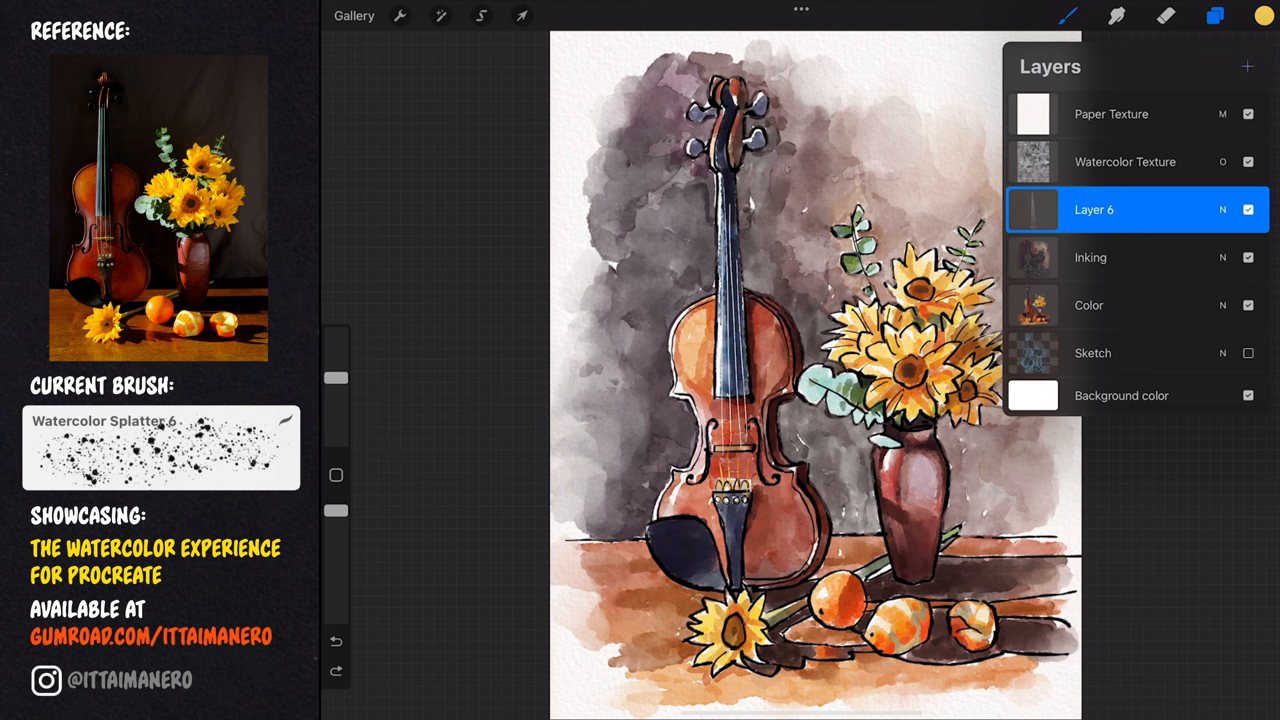